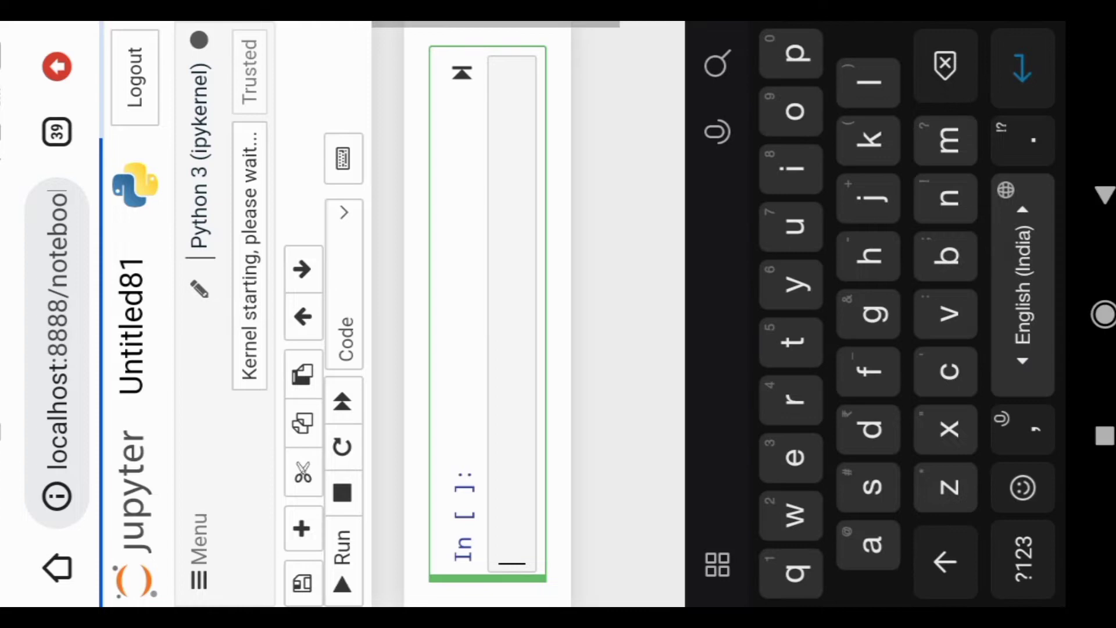
Import pandas as pd and read the car CSV from /storage/emulated/0 into data.
text(impo)
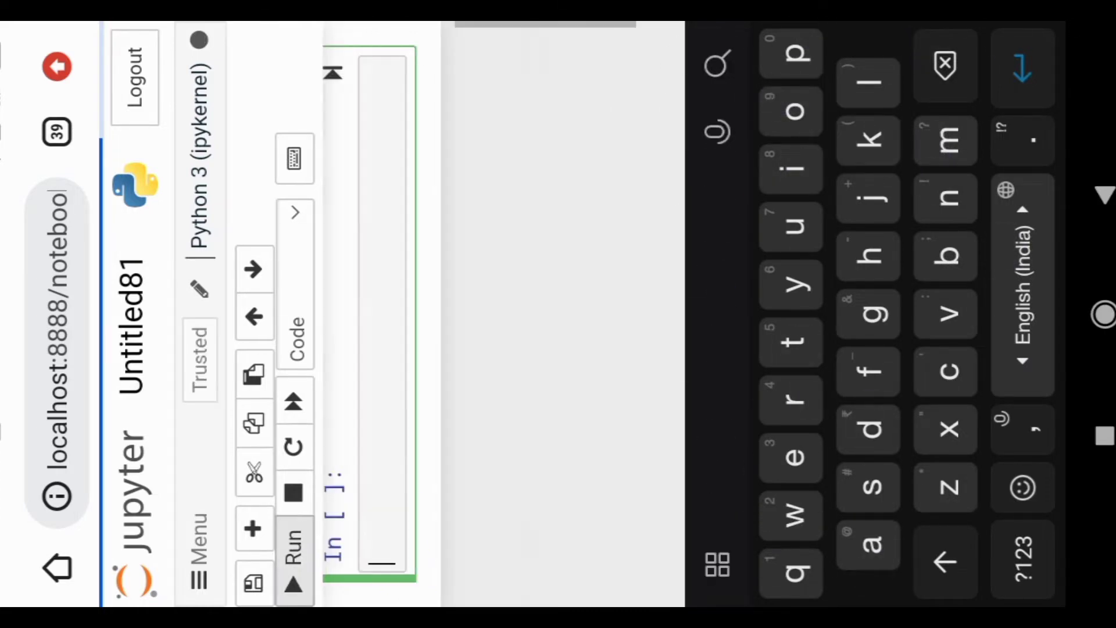
text(data=pd.read_csv("/storage/emulated/0)
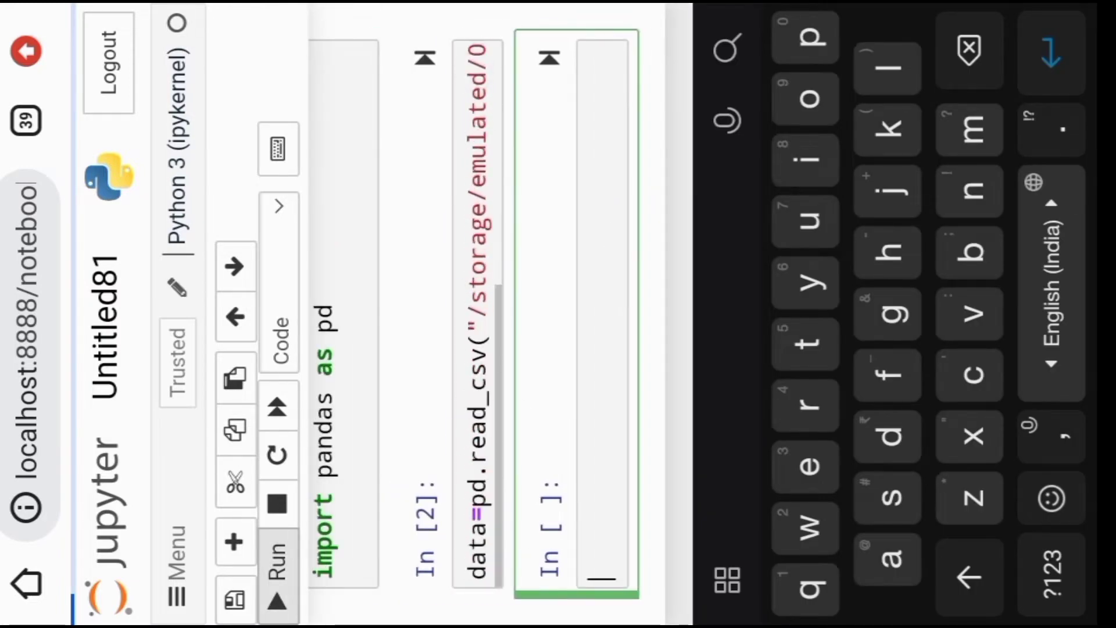
Run data.head() and scroll right to view Cylinders, Horsepower and MPG_City columns.
text(data.head)
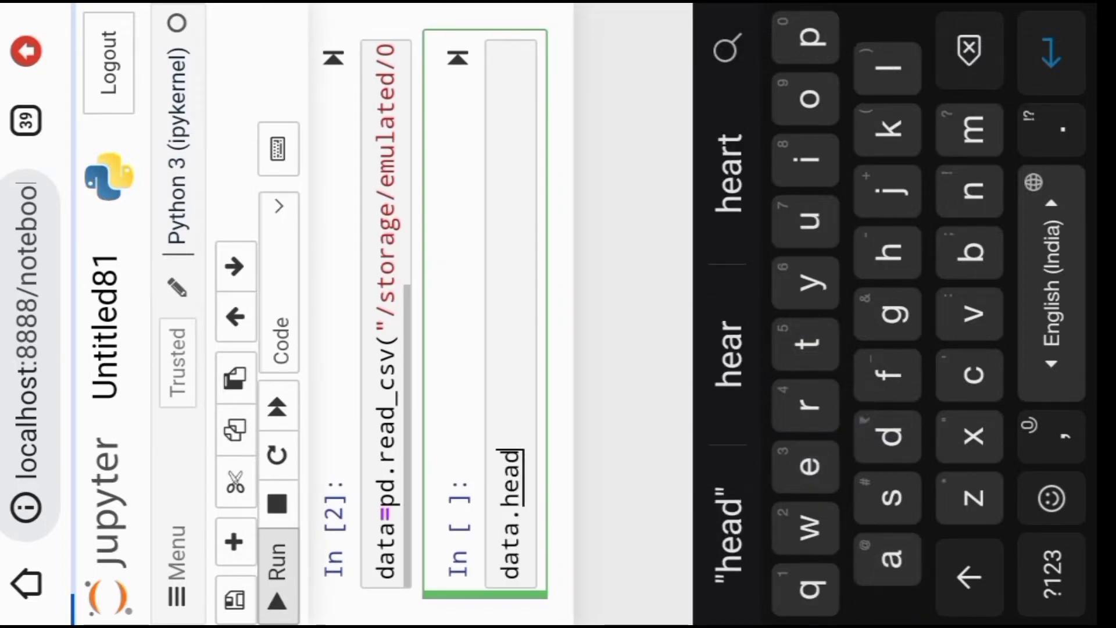
text(())
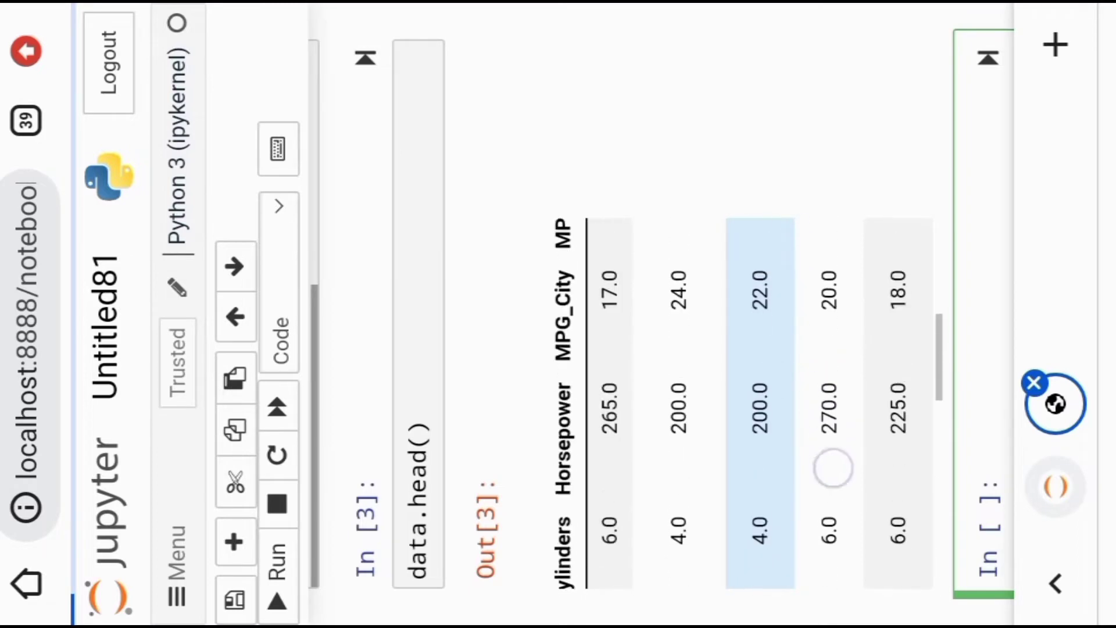
scroll(right, 3)
text(data.)
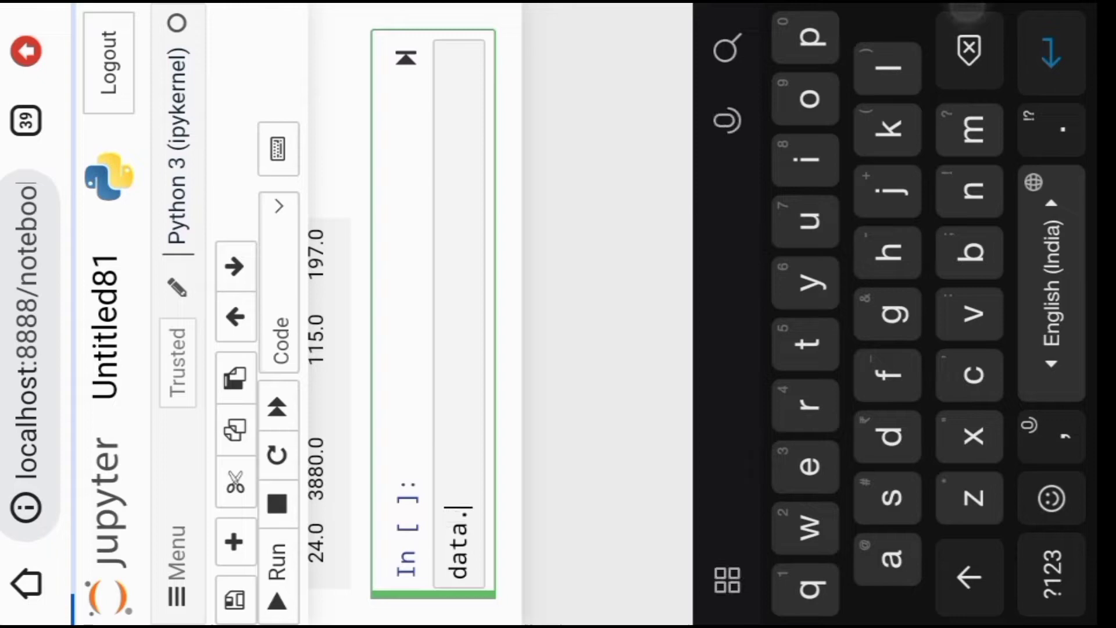
Run data.head(2) to list just the first two car rows.
text(head()
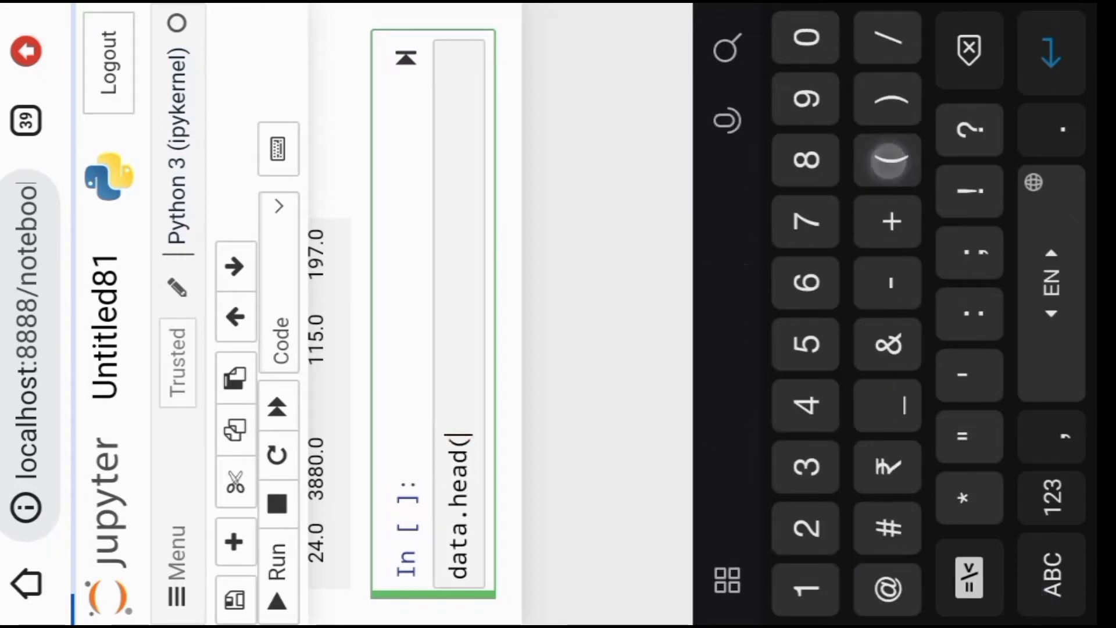
text(2))
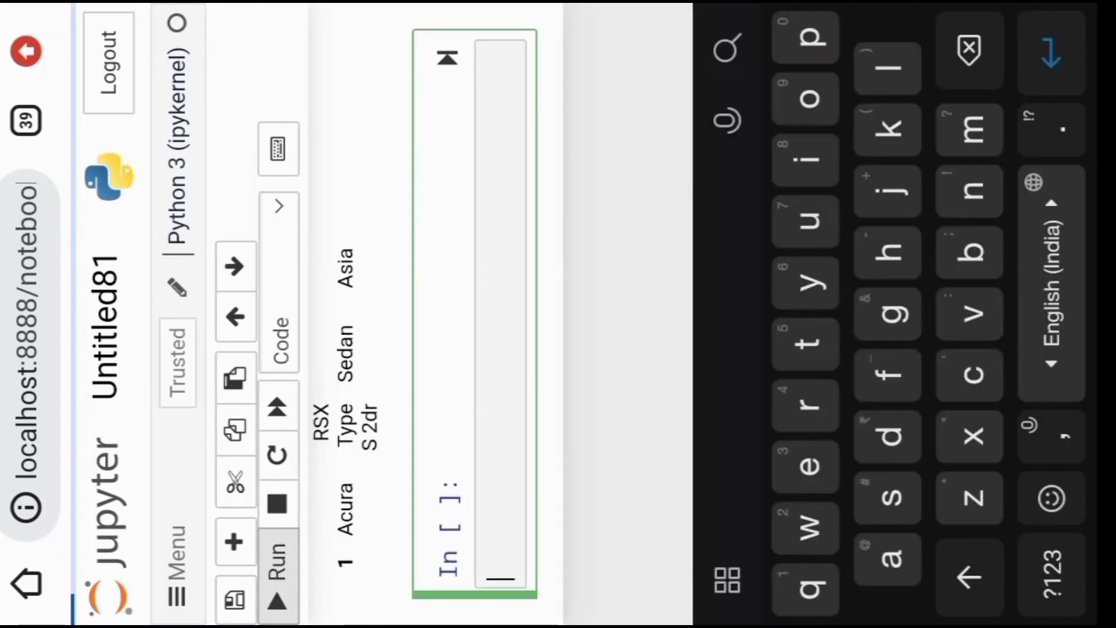
Run data.shape, showing 432 rows and 15 columns.
text(data)
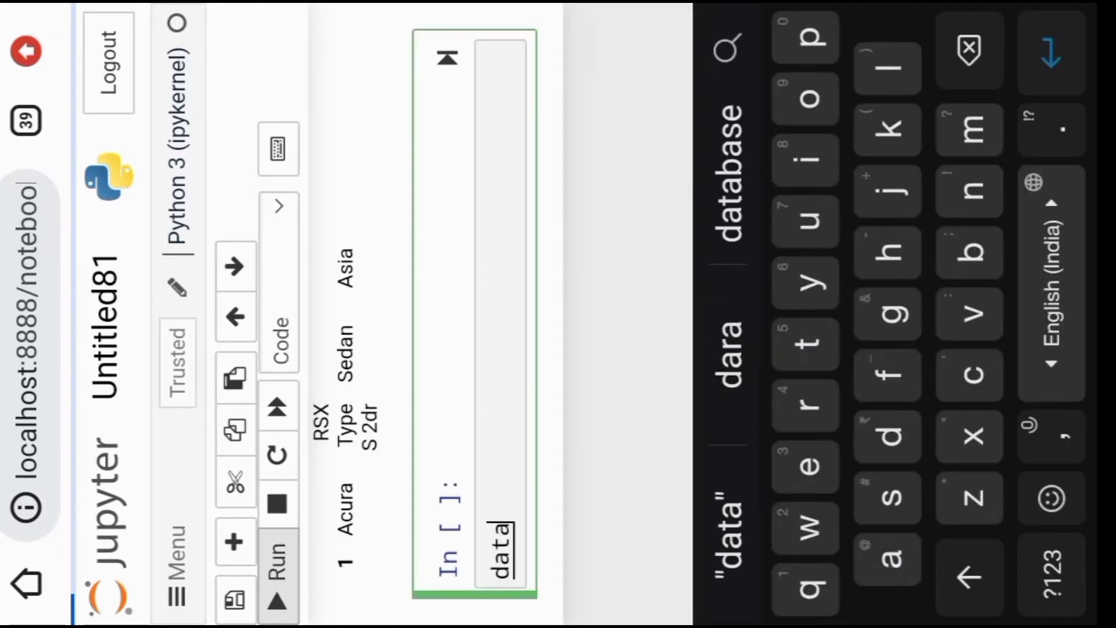
text(.)
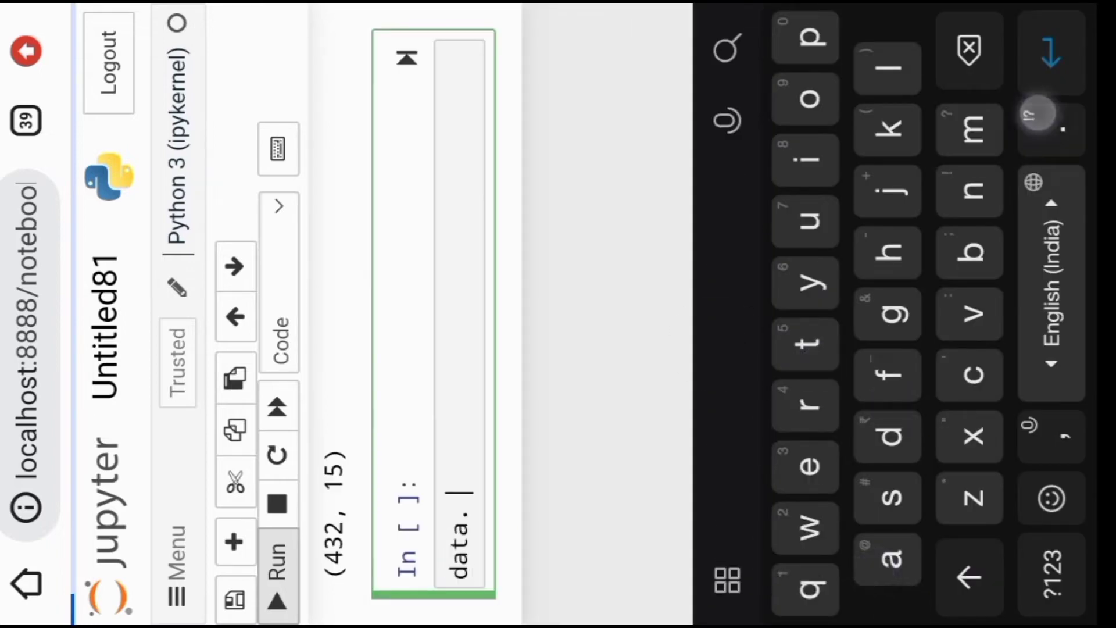
Run data.isnull() to produce the True/False missing-value table.
text(is)
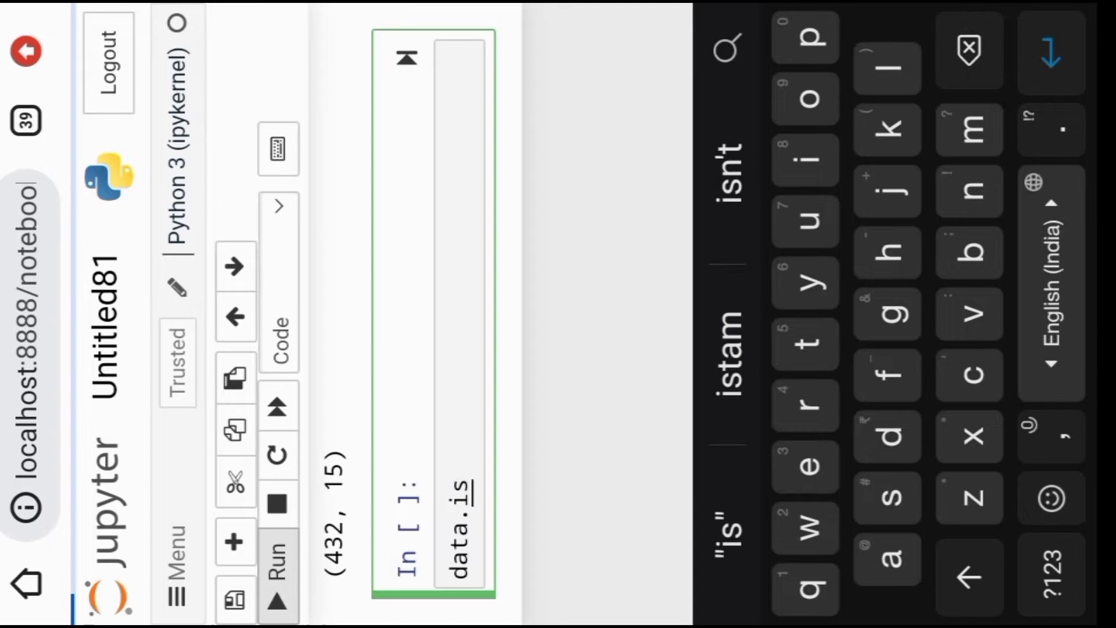
text(null)
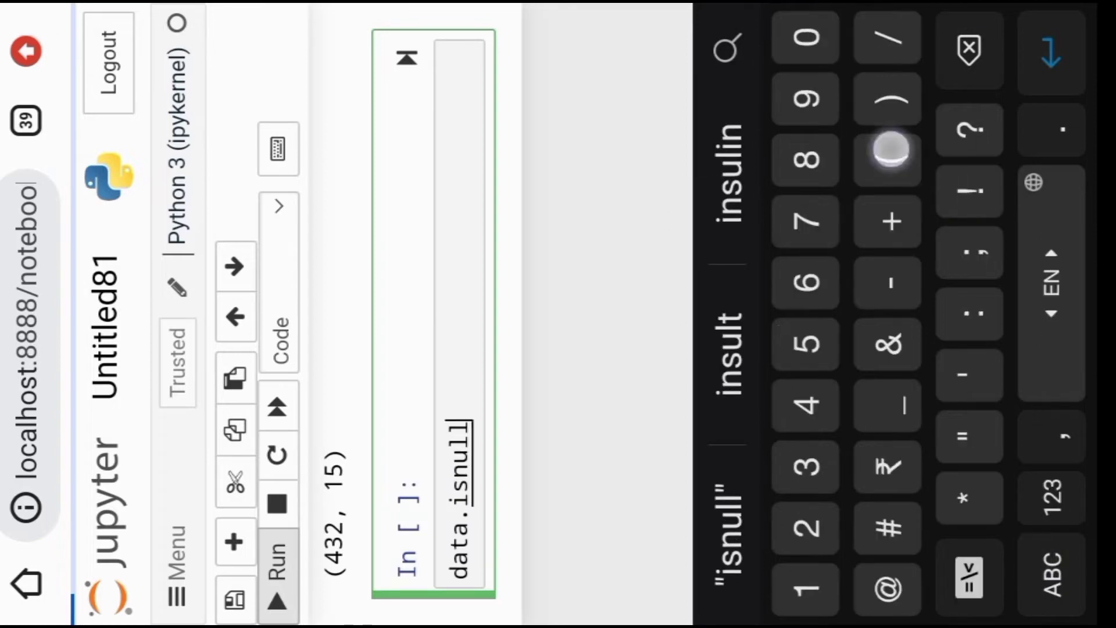
text(())
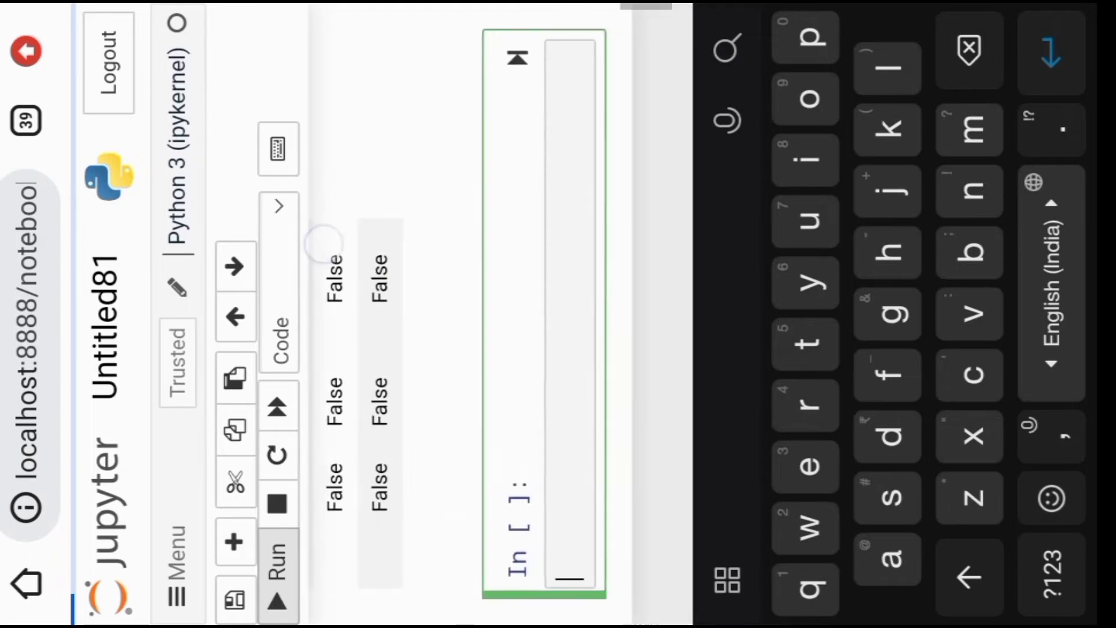
text(data.isnull().)
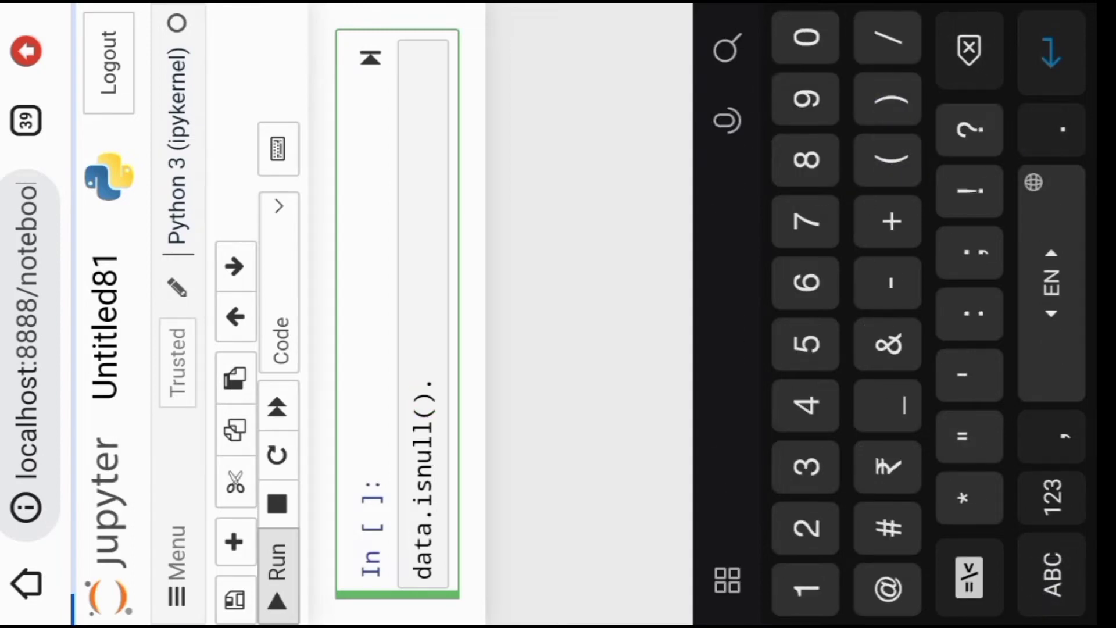
Run data.isnull().sum() to get per-column missing-value counts.
text(sum)
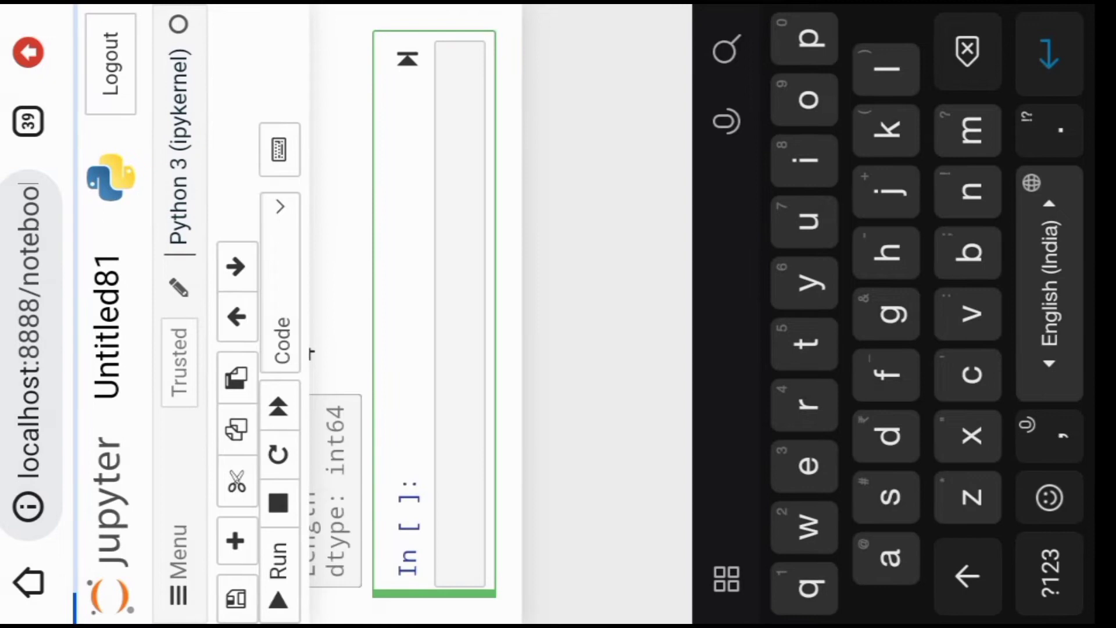
Type data.head(2) in a new cell and place the cursor before head.
text(data.head(2)
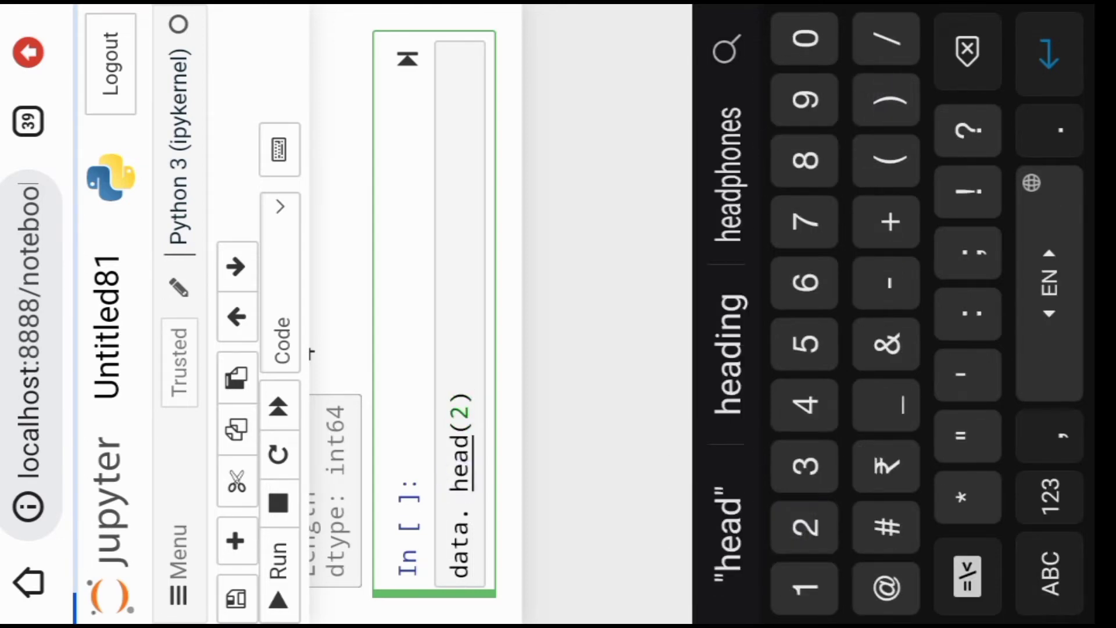
click(1048, 564)
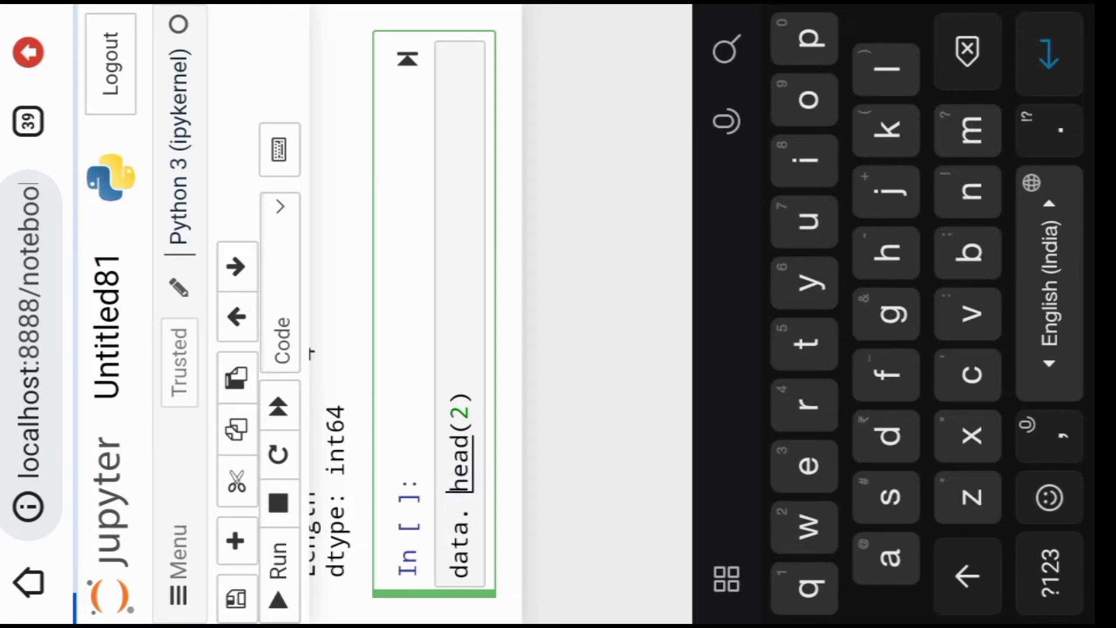